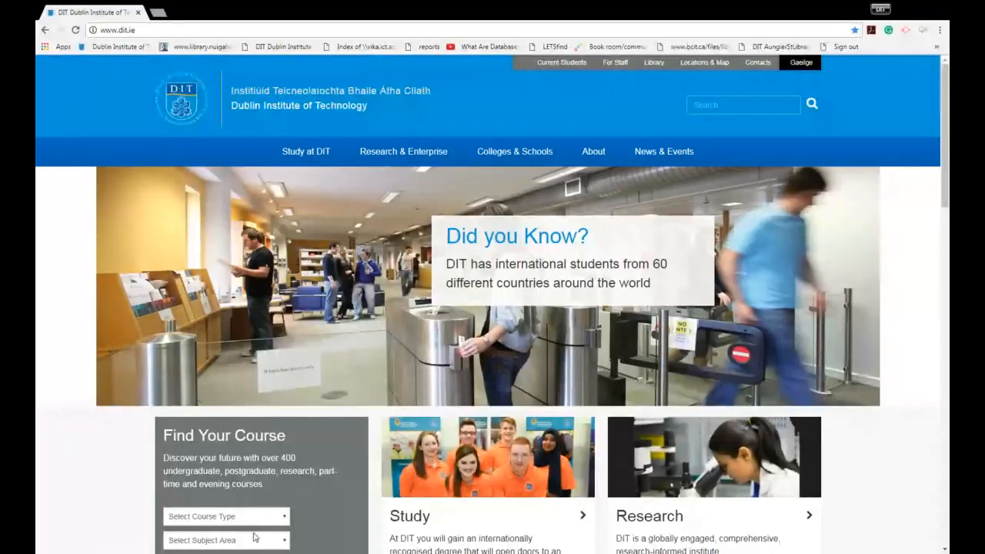
mouse_move(391, 321)
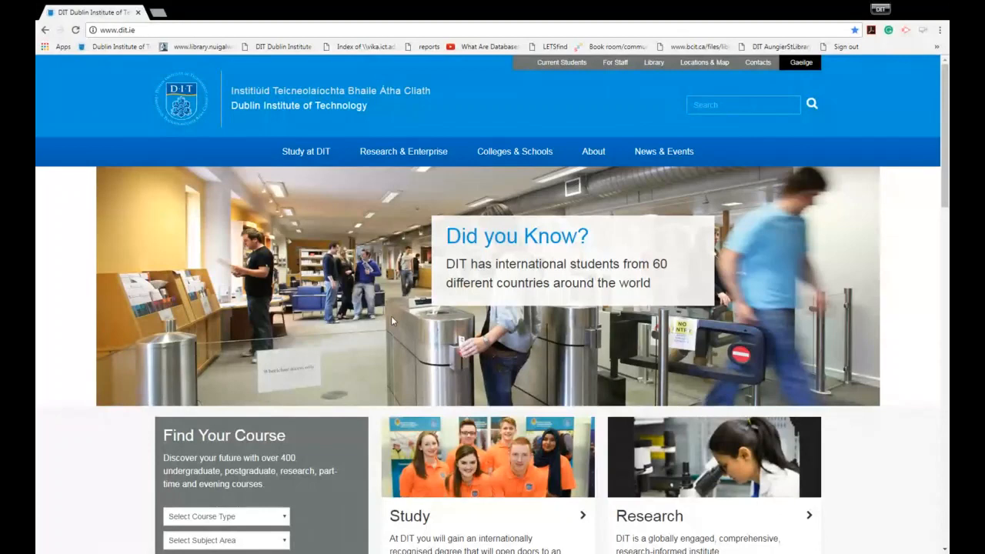
mouse_move(652, 62)
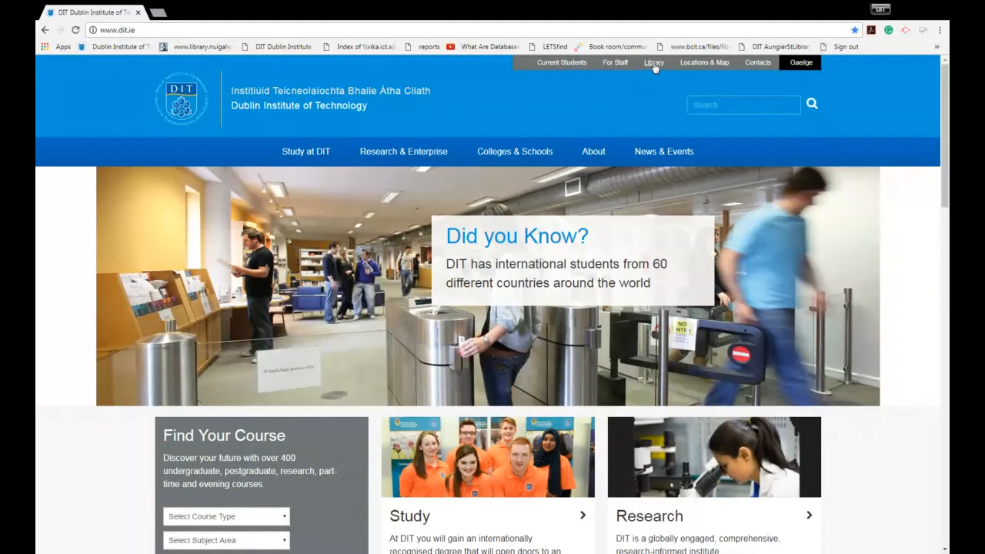
Step: Go to the Library Services page from the DIT homepage's top bar
click(653, 61)
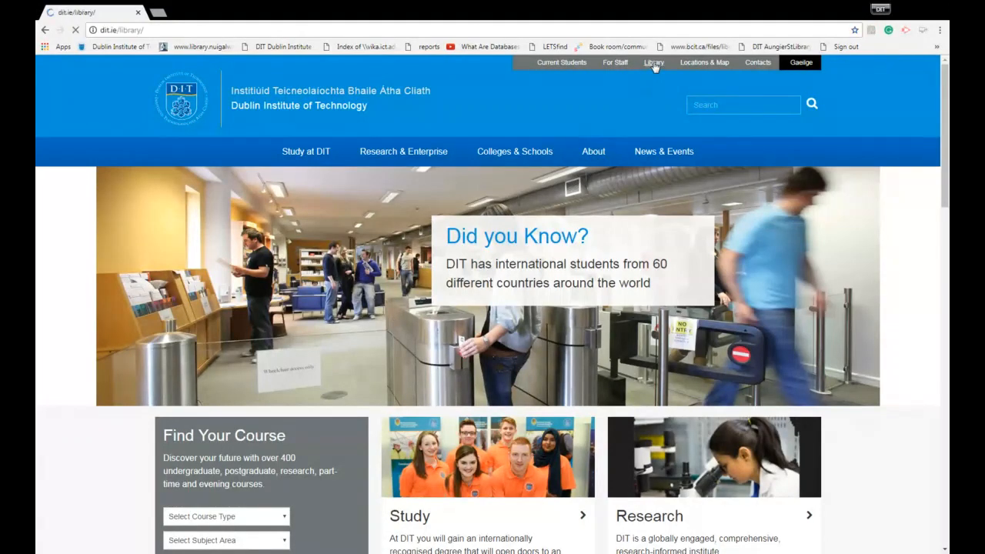
click(652, 62)
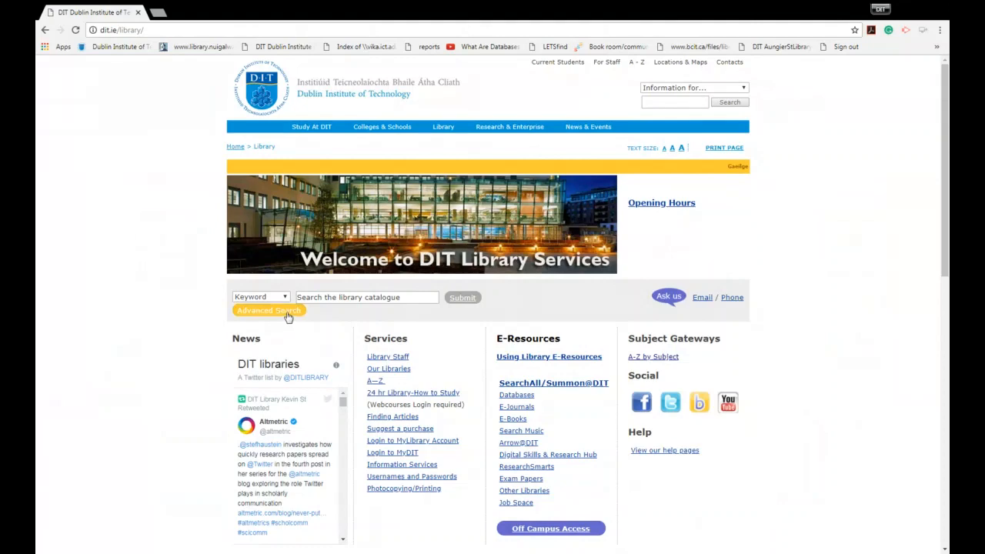
Step: Submit an advanced search for author 'wood' and title 'communication in our lives'
click(268, 310)
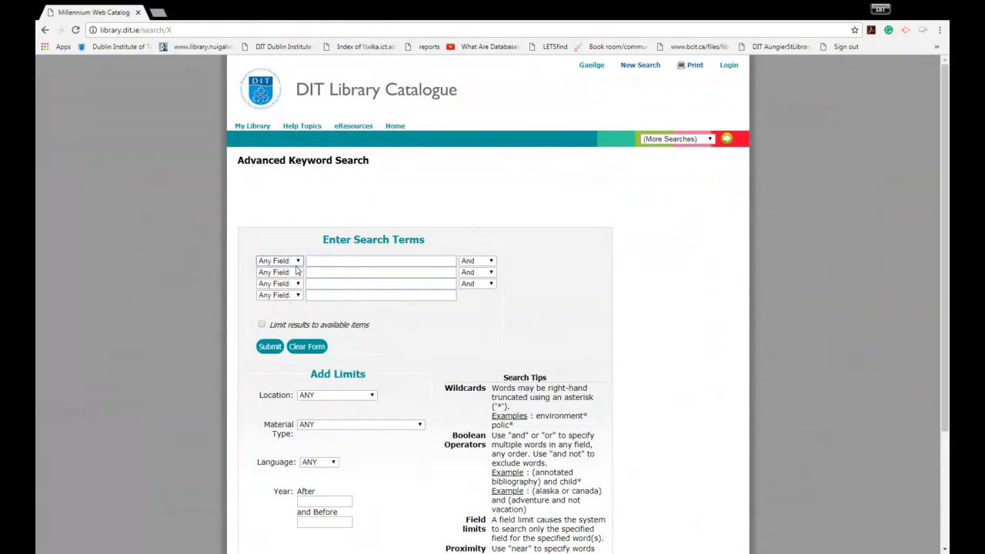
click(280, 260)
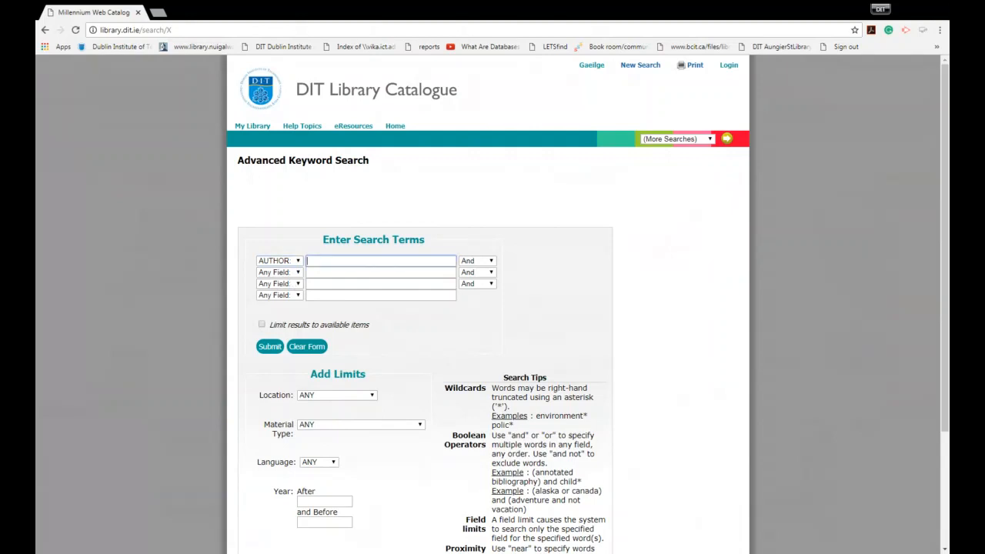
text(wood)
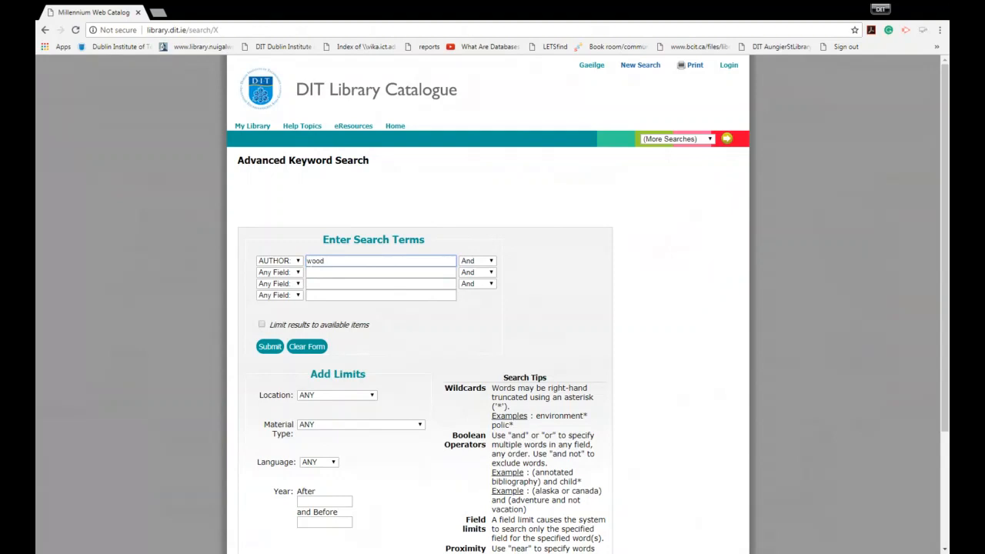
click(280, 270)
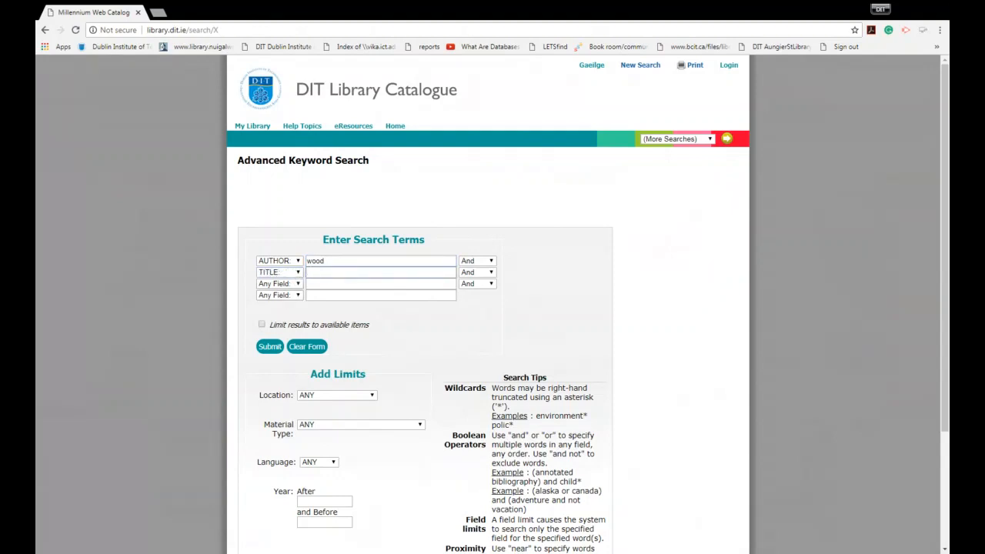
text(communication in our lives)
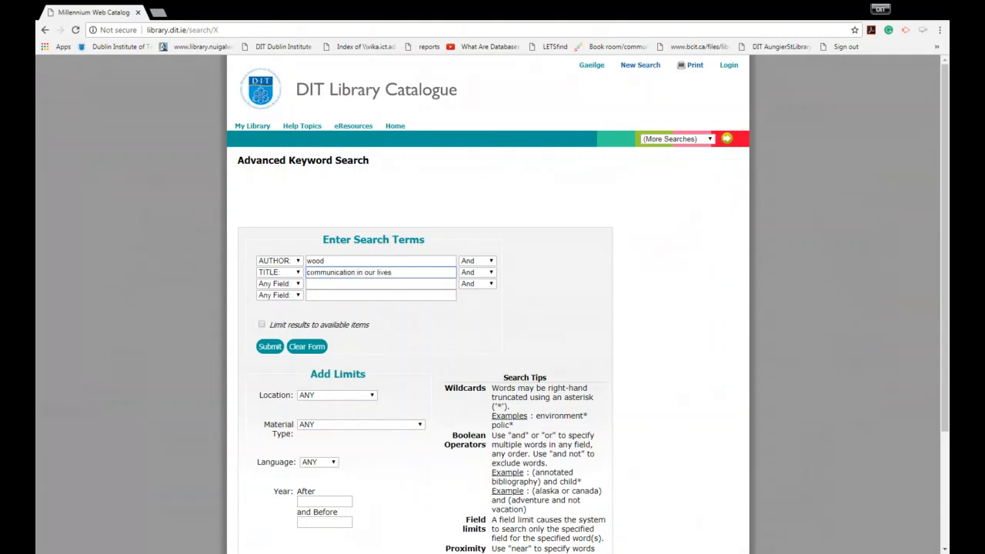
click(270, 346)
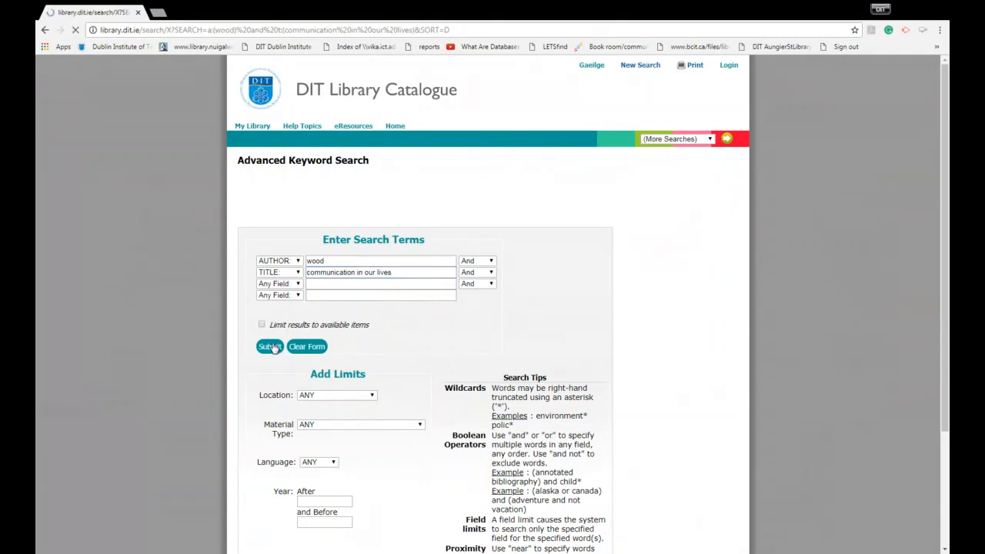
Step: Review the four editions listed and select the 2016 edition of Communication in our lives
click(268, 346)
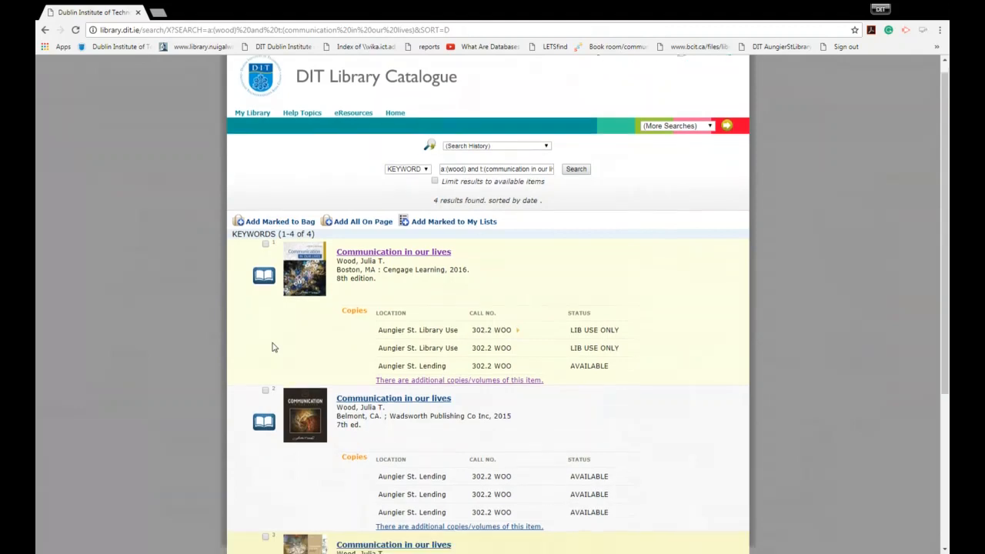
scroll(down, 3)
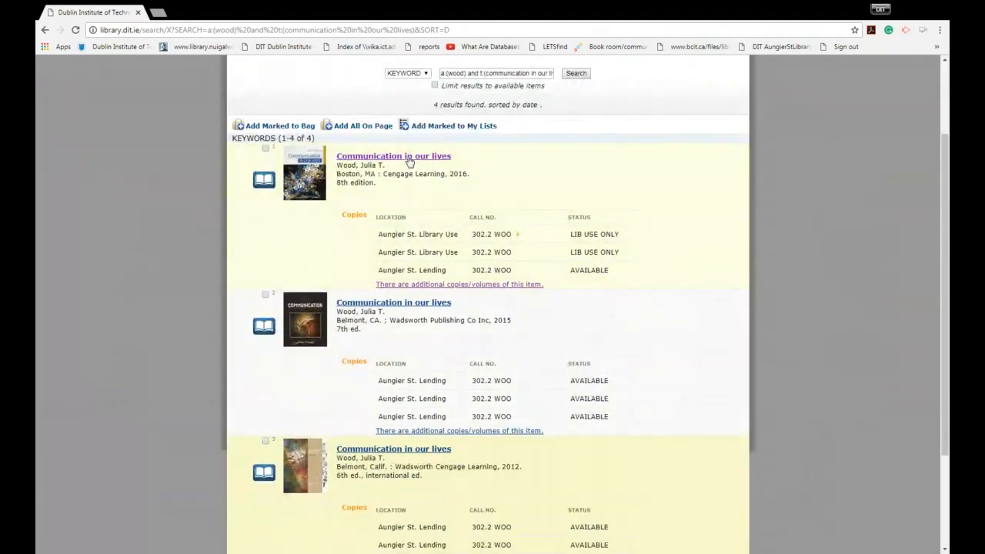
click(394, 155)
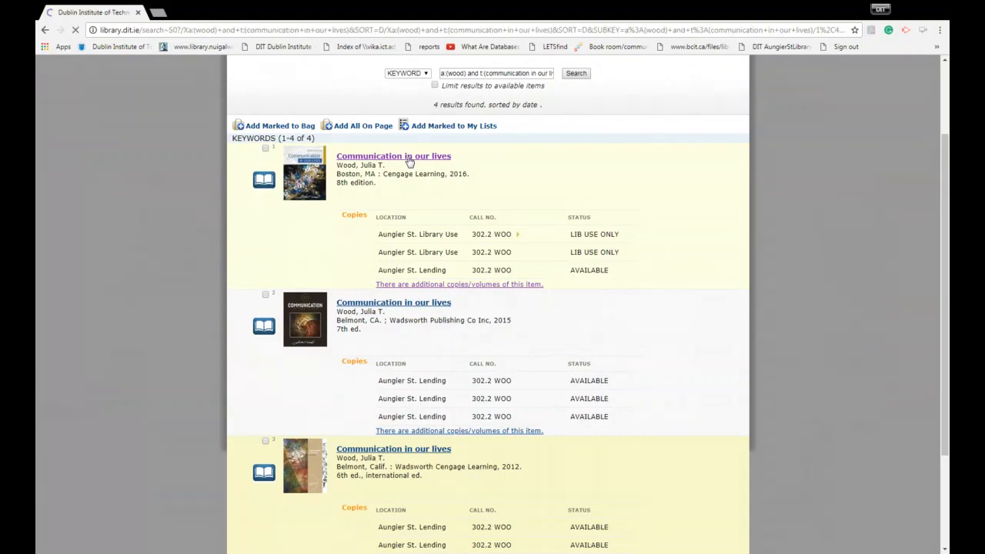
Step: Show the 2016 8th edition record with each copy's location, call number and status
click(394, 155)
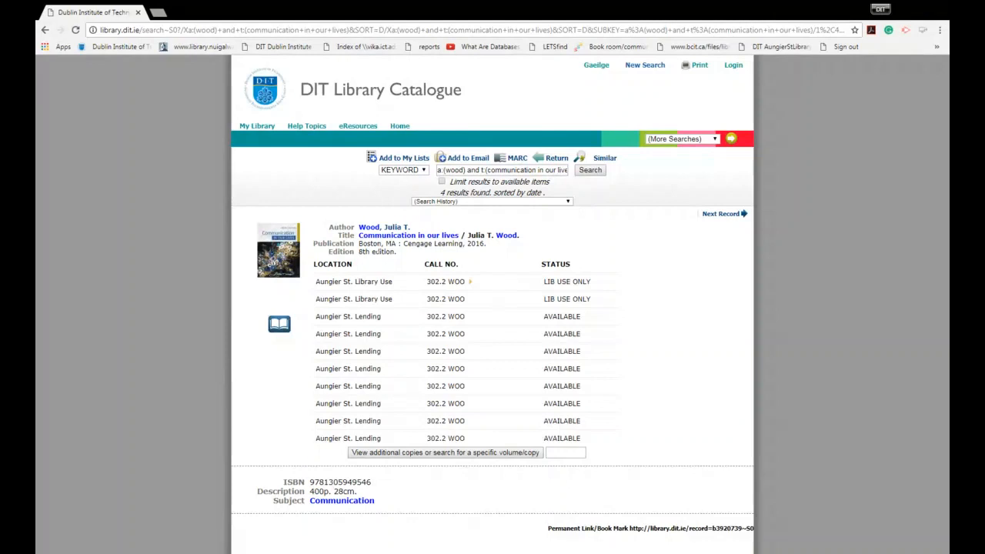
mouse_move(567, 348)
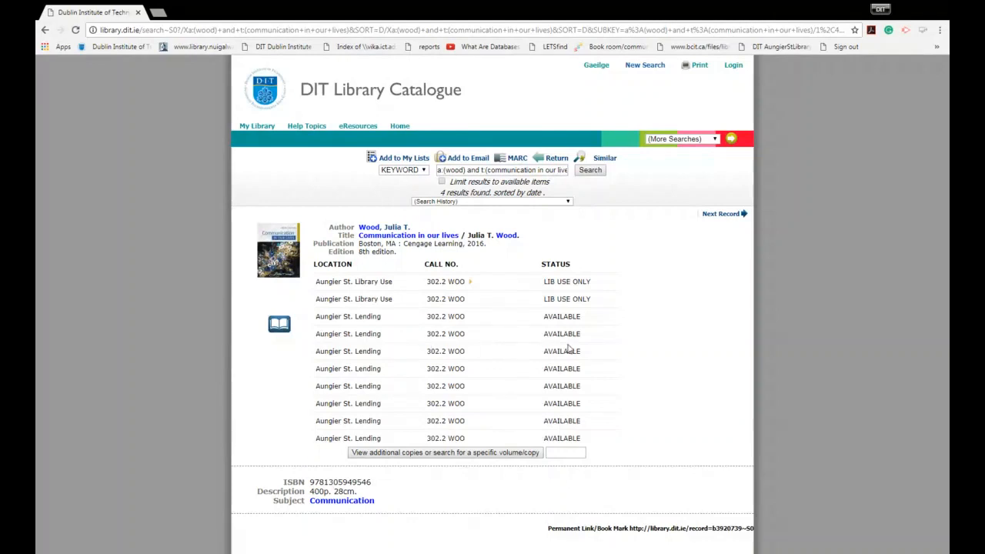
mouse_move(568, 347)
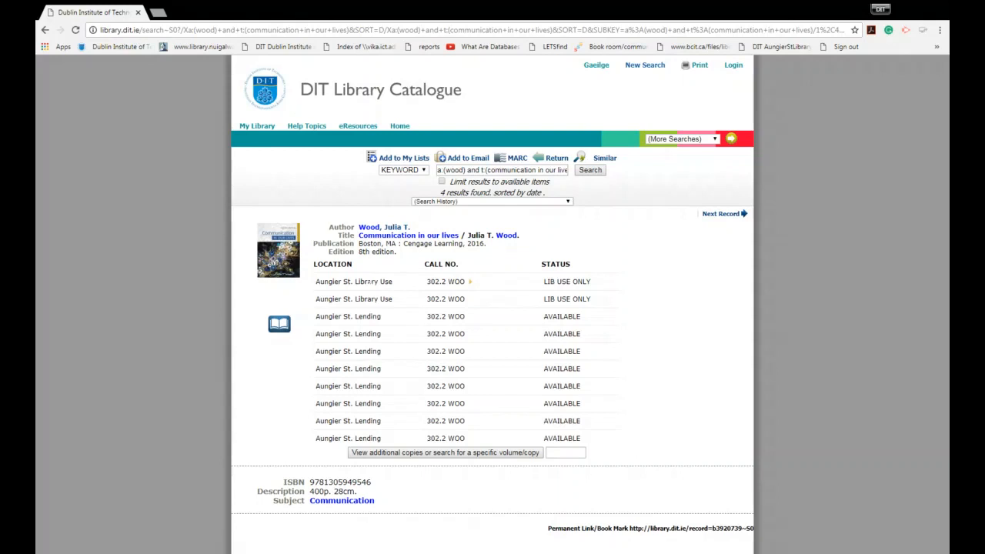
mouse_move(429, 258)
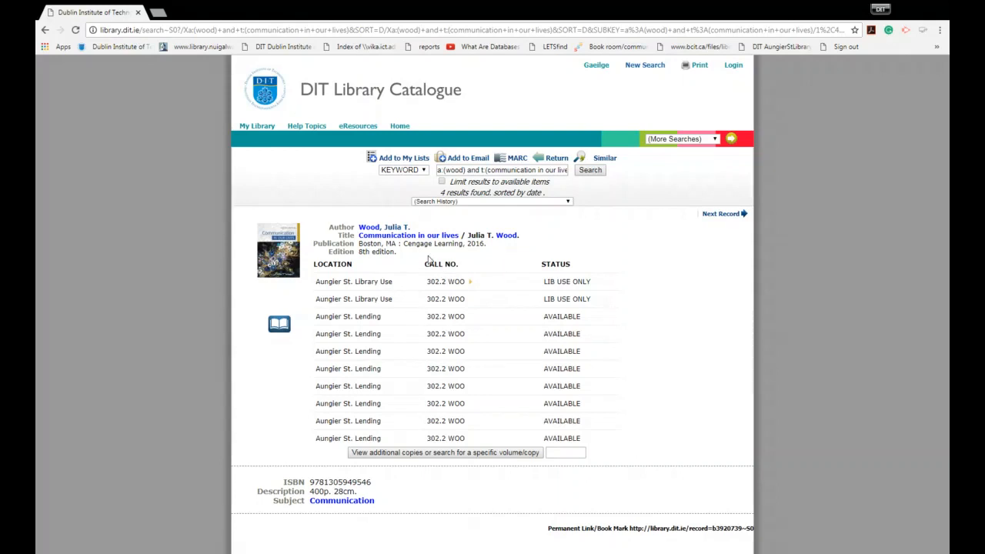
mouse_move(342, 385)
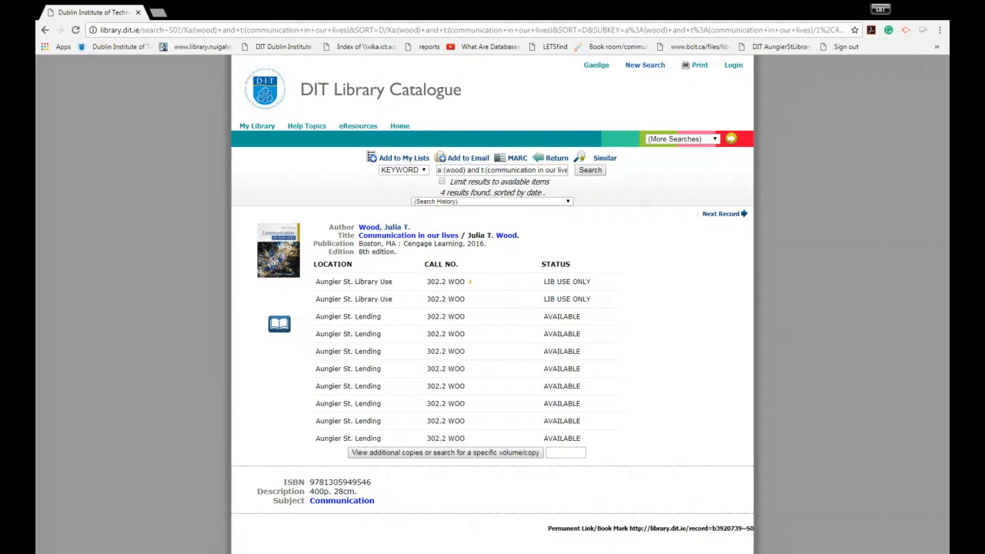
mouse_move(377, 345)
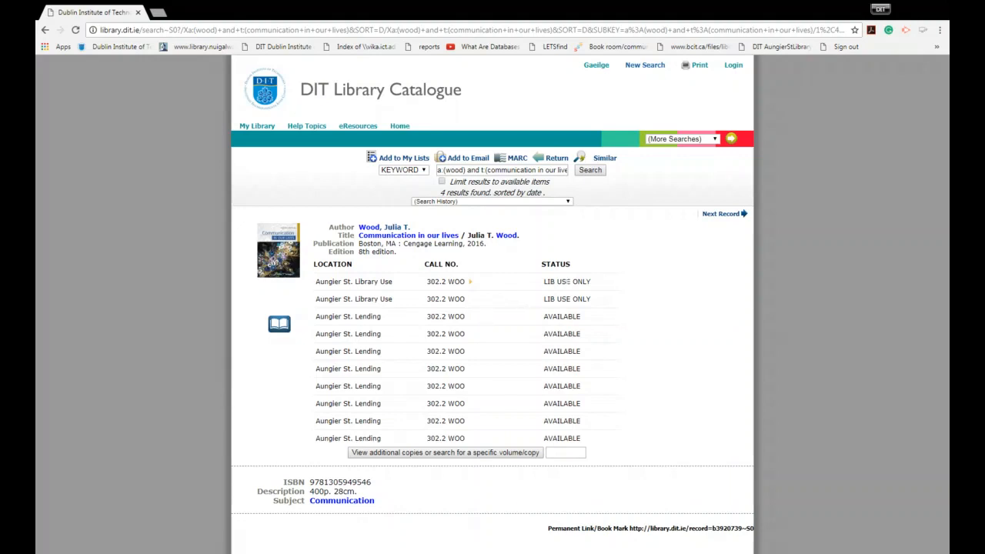
mouse_move(582, 309)
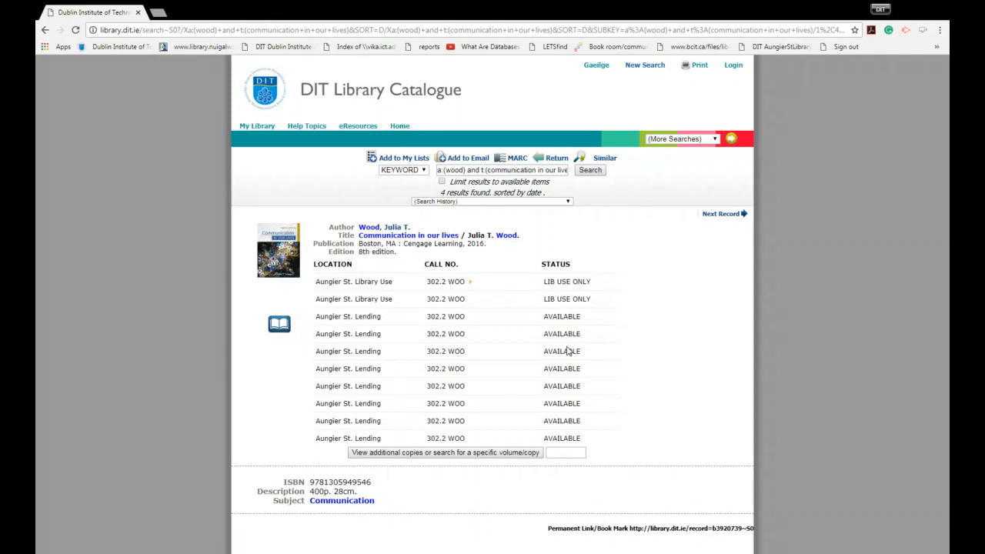
mouse_move(509, 447)
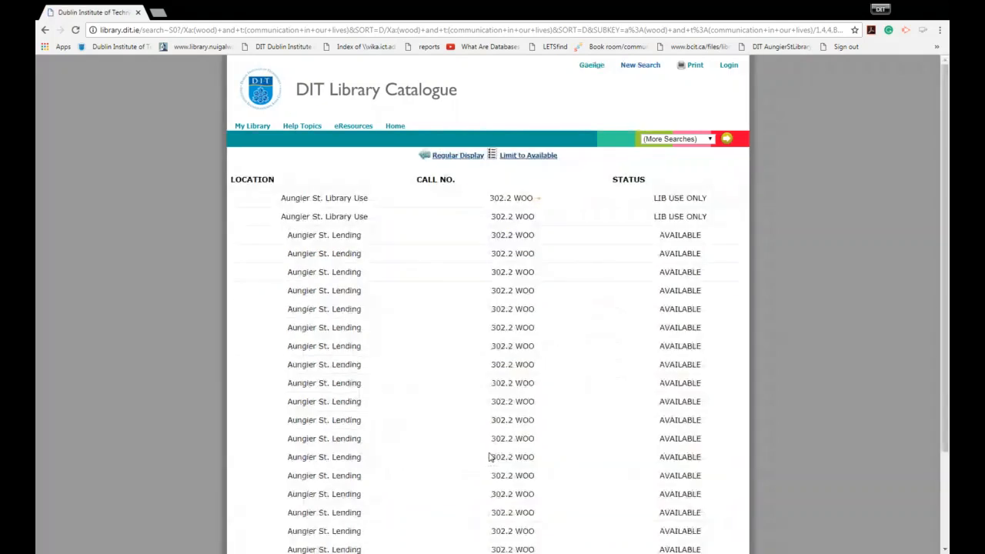
Step: Return to the main catalogue search page and start a new advanced search
scroll(down, 3)
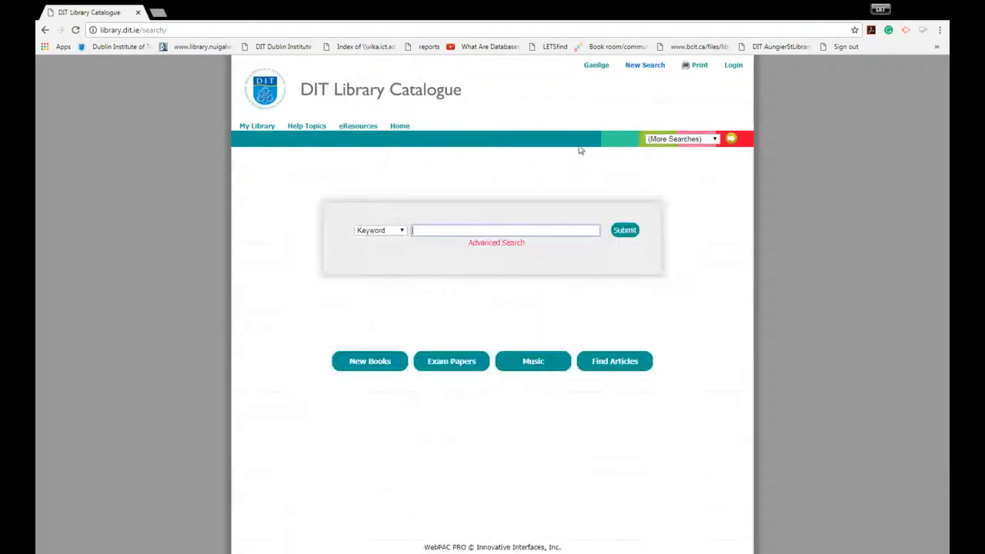
mouse_move(563, 175)
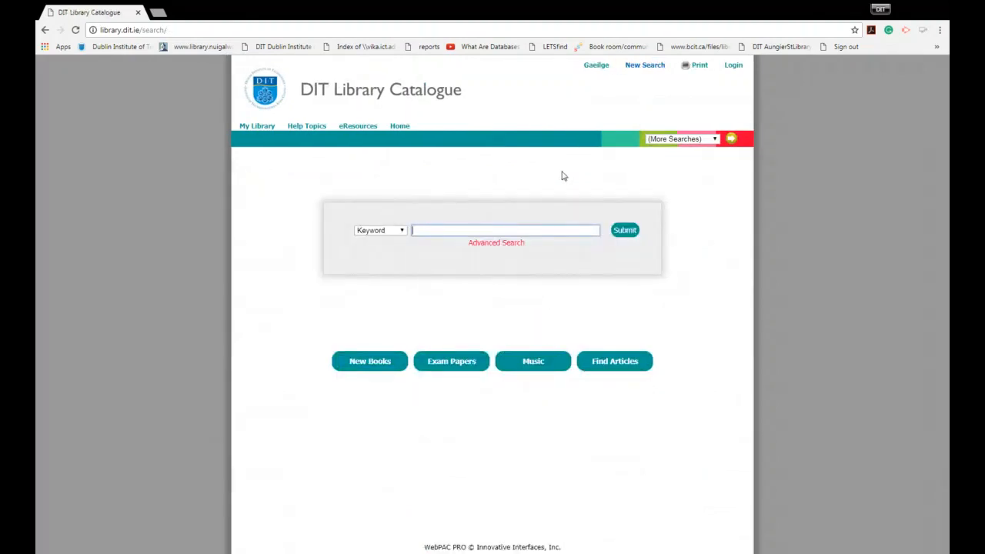
click(496, 243)
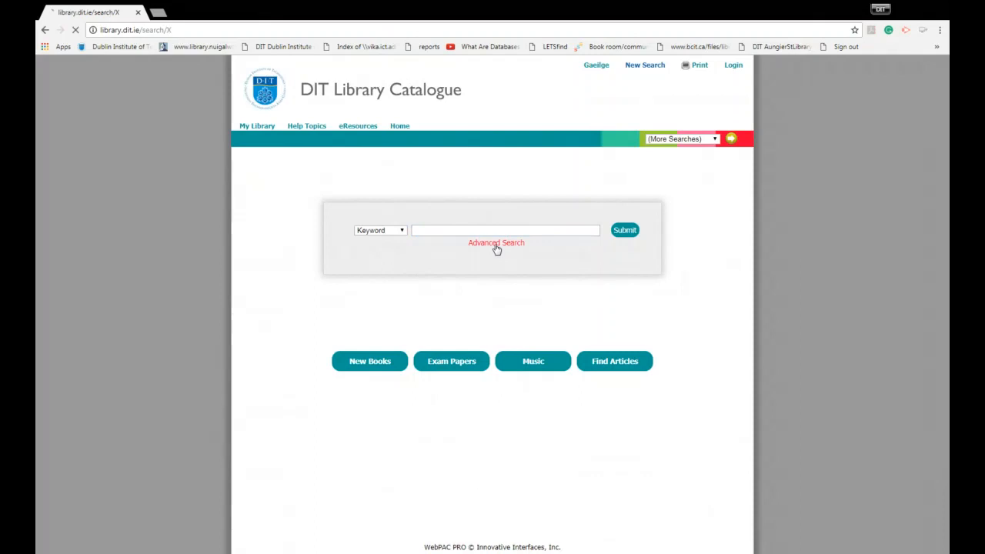
Step: Submit an advanced search for author 'holliday' and title 'intercultural communication'
click(496, 244)
text(holliday)
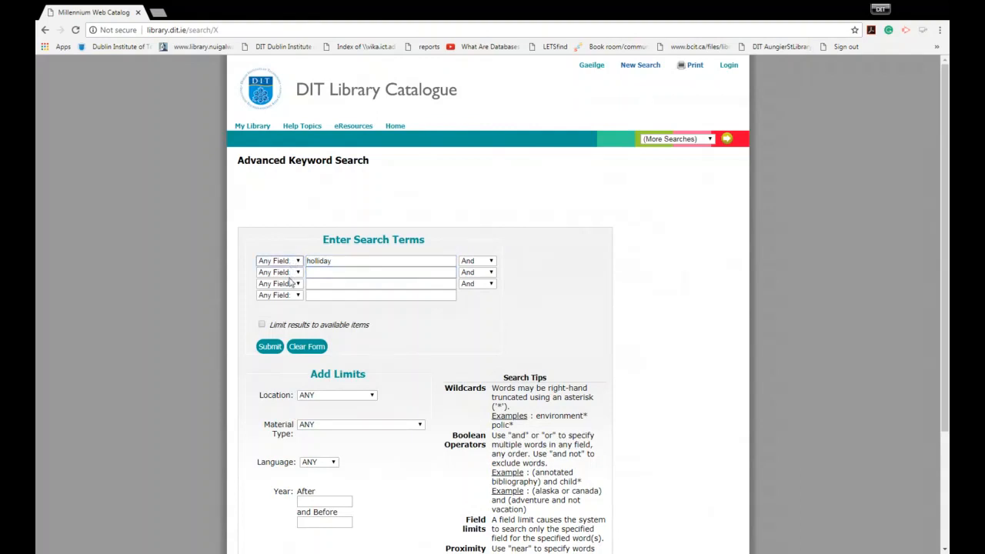
click(280, 260)
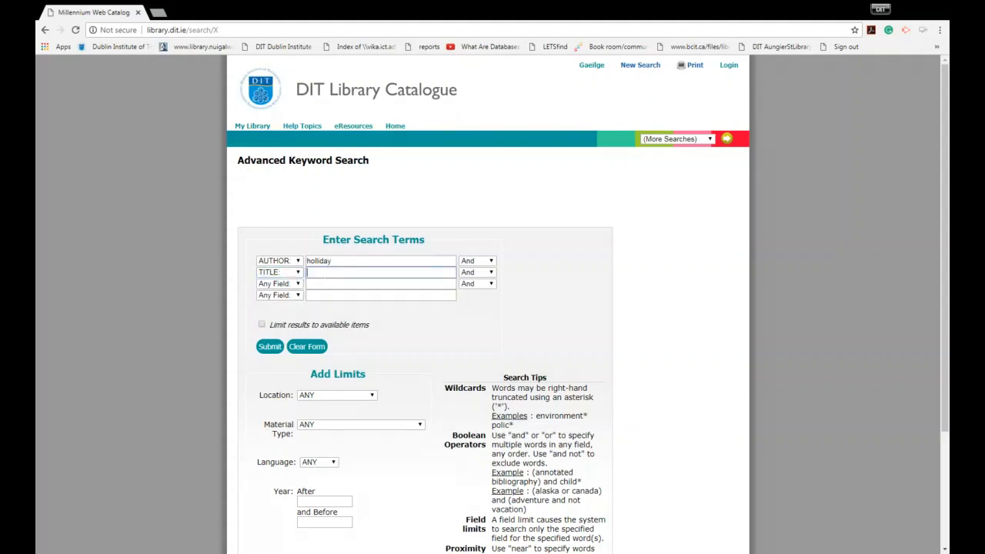
text(intercultural)
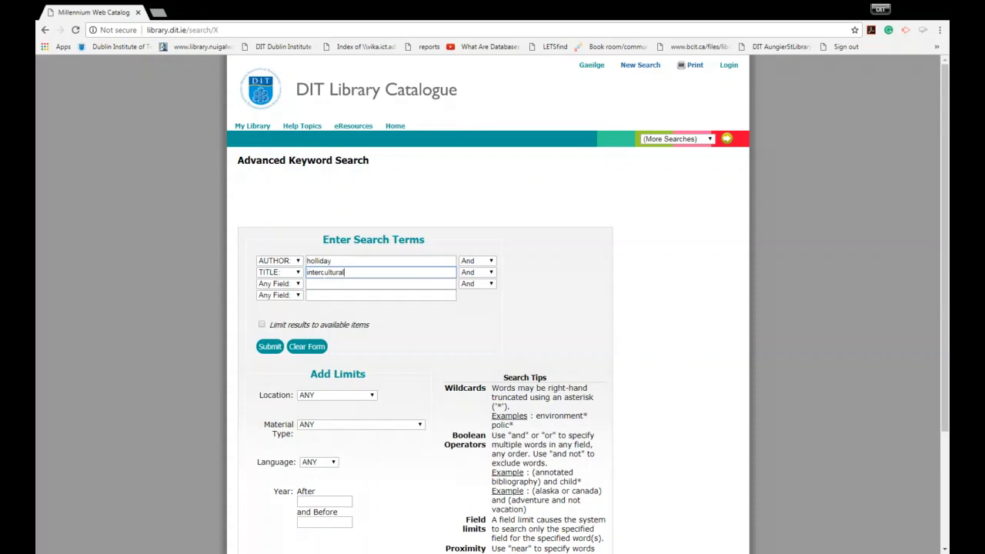
text(communication)
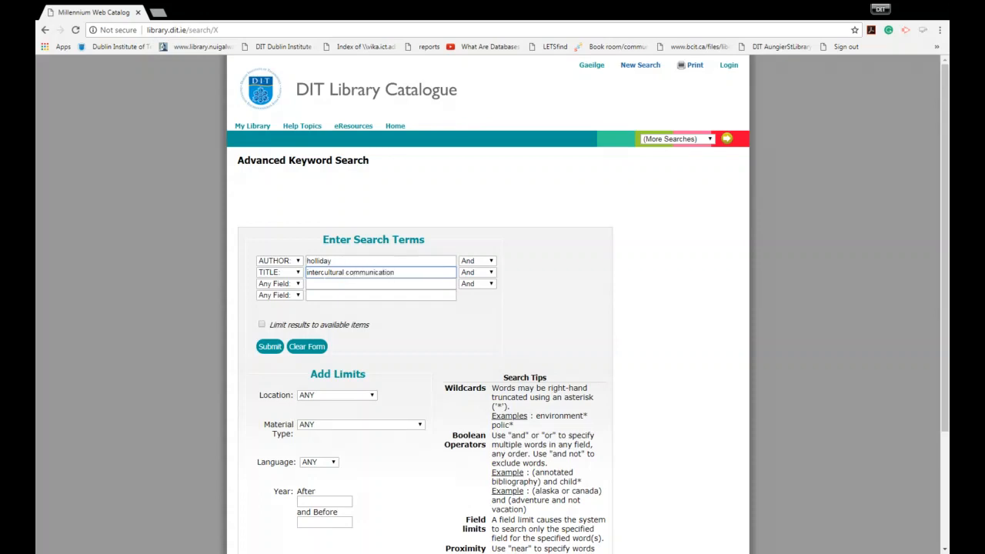
click(380, 271)
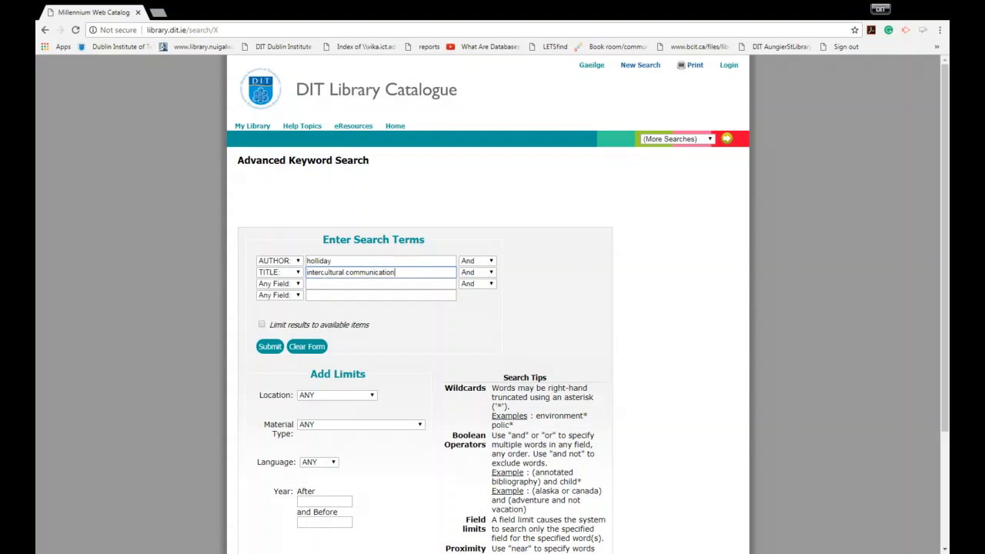
click(270, 346)
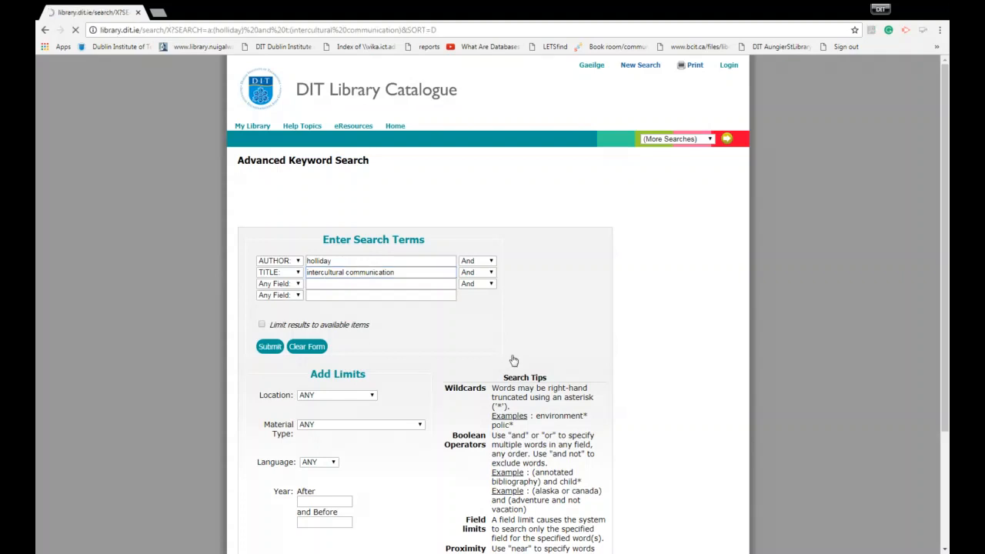
Step: Select the 2010 2nd edition of Intercultural communication (Routledge), call number 302.2 HOL available
click(269, 347)
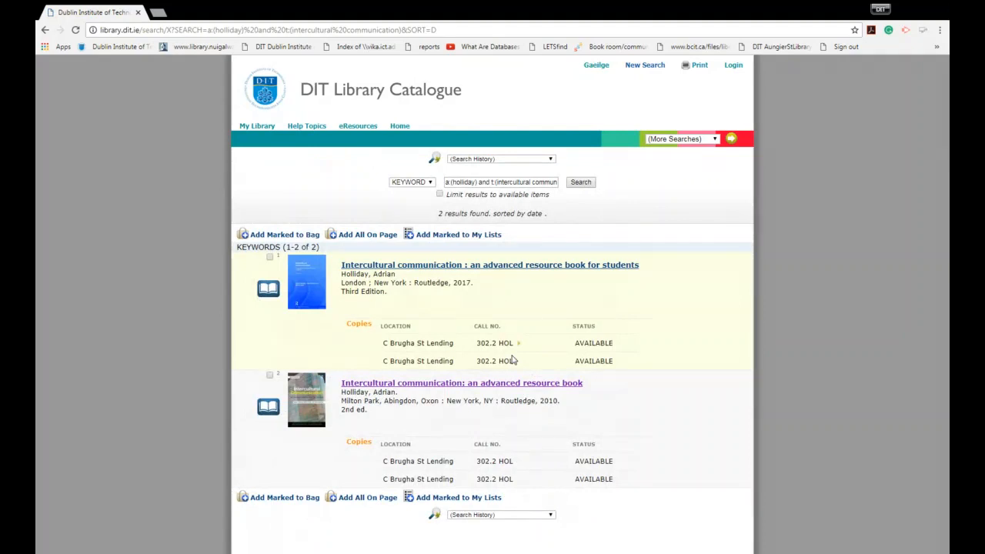
mouse_move(471, 387)
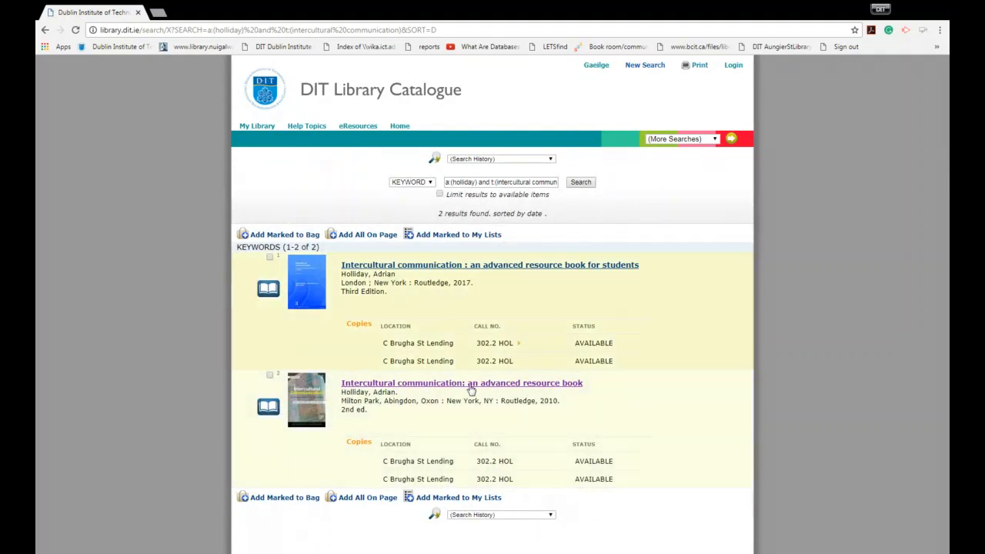
click(462, 381)
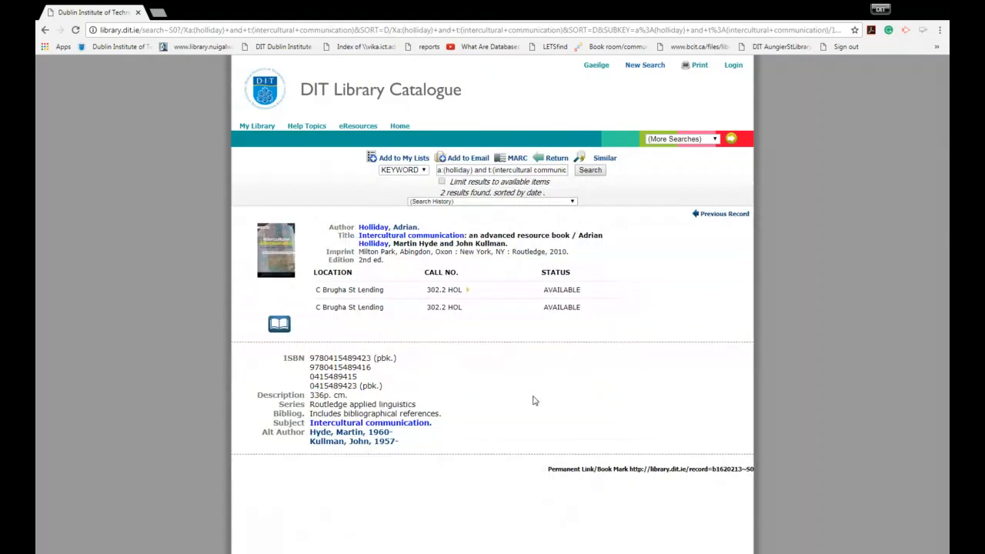
mouse_move(376, 329)
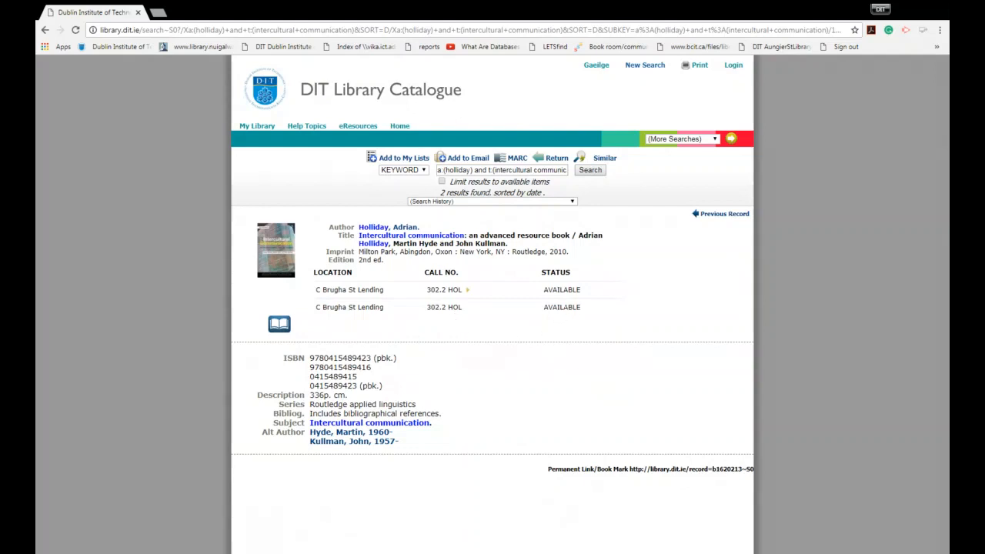
mouse_move(606, 94)
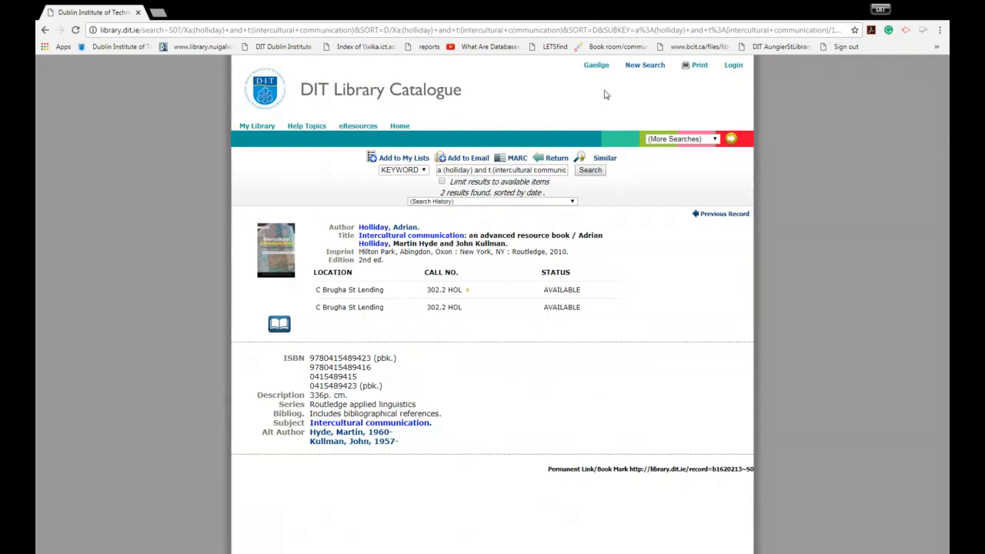
Step: Submit a fresh advanced search for author 'jensen' and title 'a handbook of media and communication research'
click(643, 65)
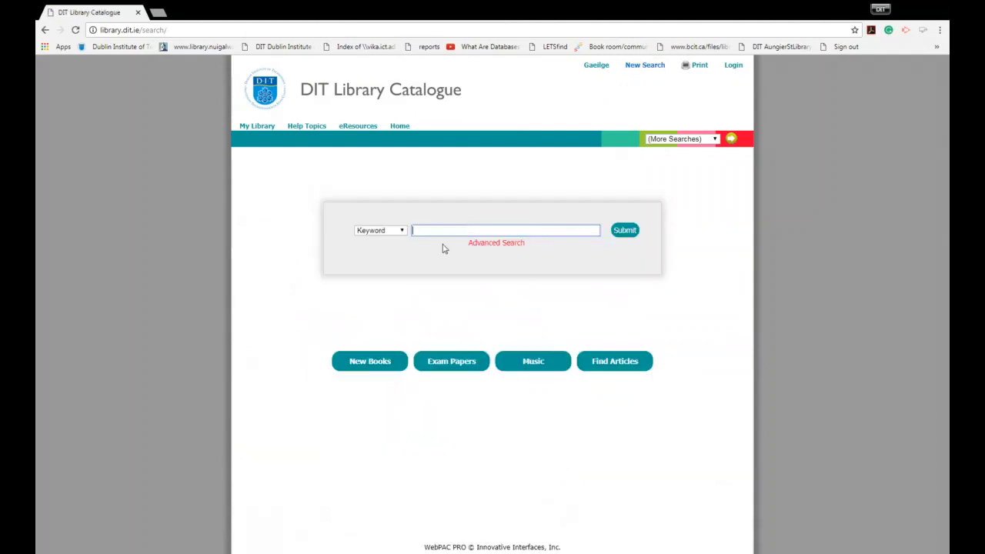
click(495, 243)
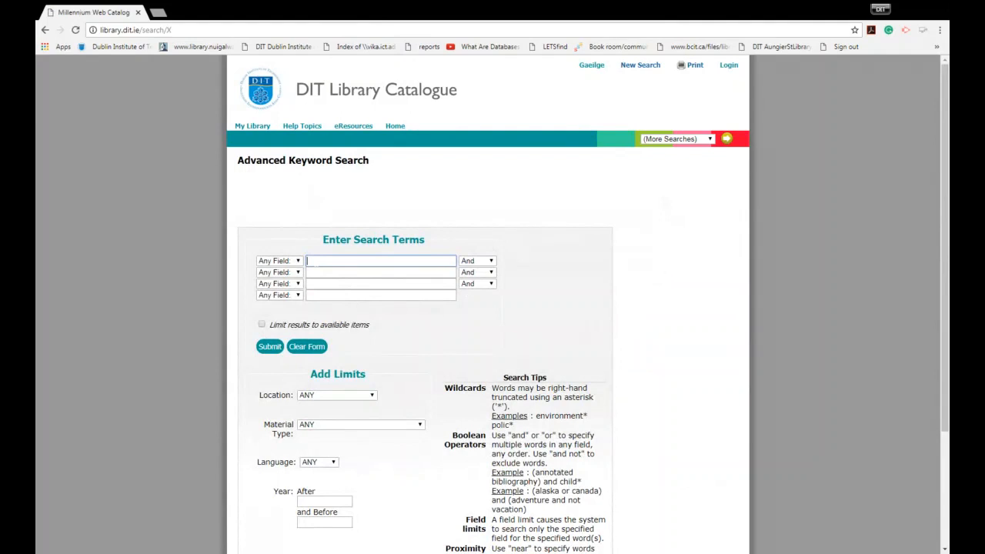
click(278, 260)
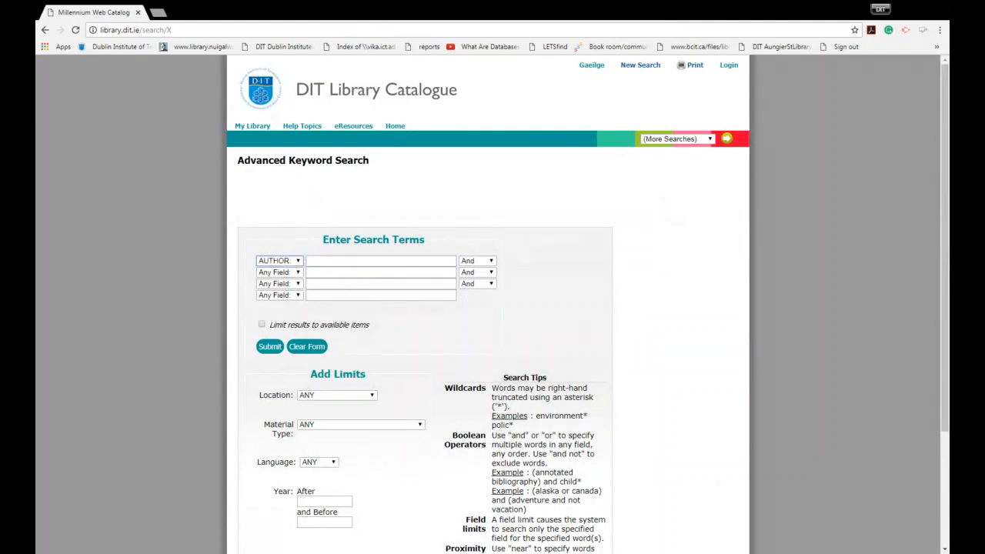
text(jensen)
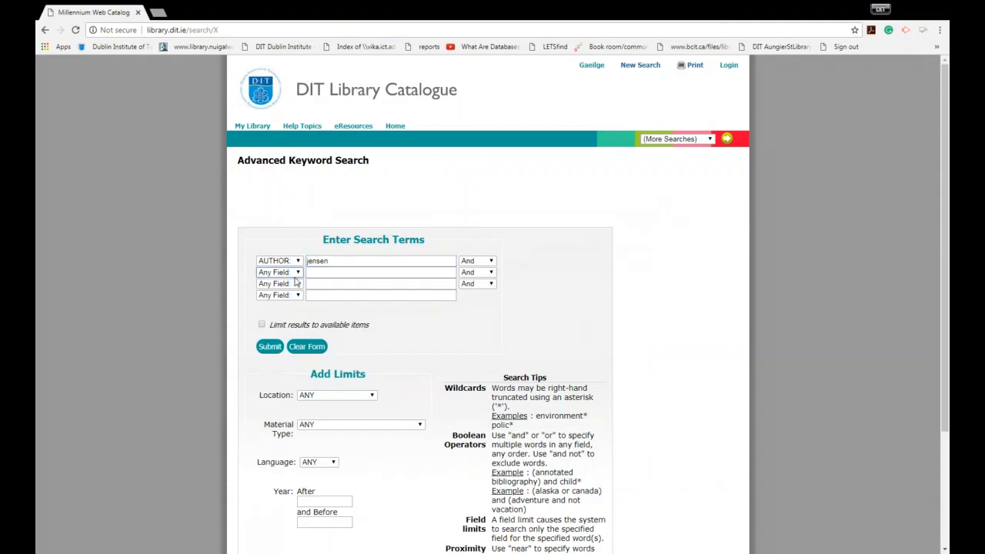
click(278, 271)
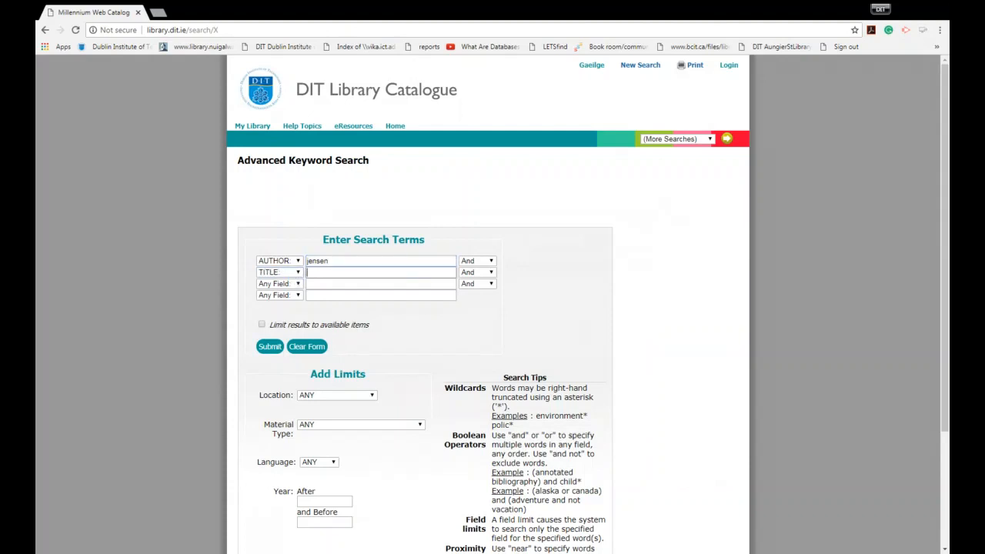
text(a handbook of media and)
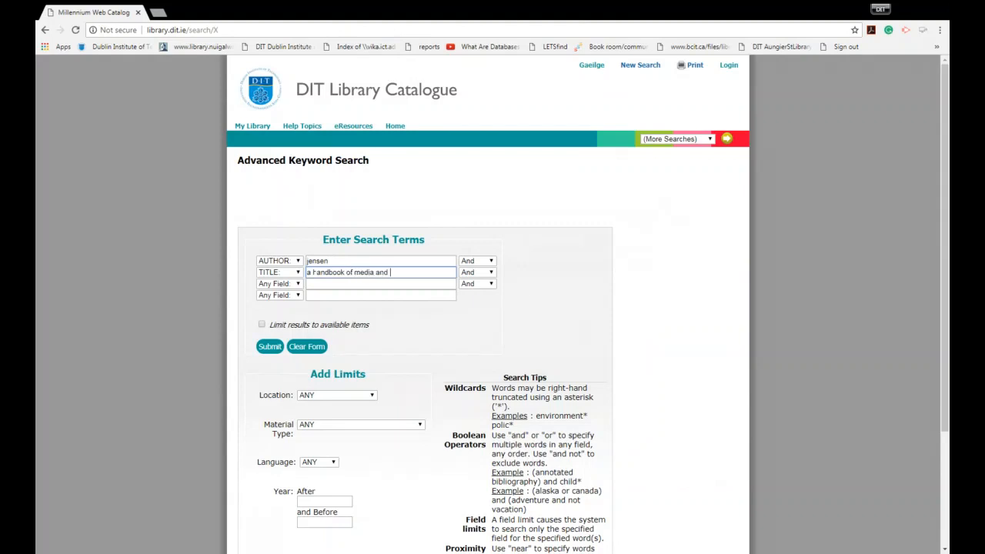
text(communicatio)
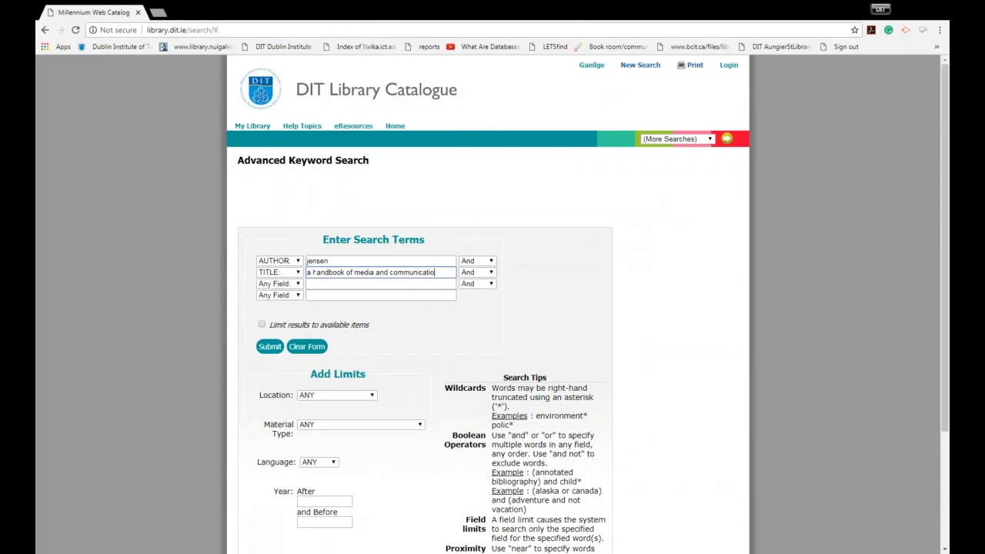
text(research)
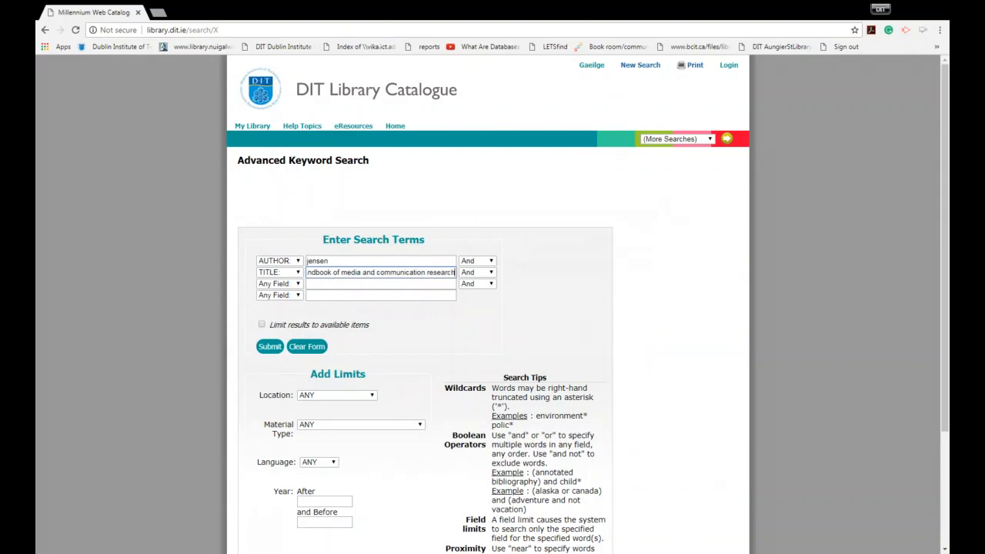
click(269, 346)
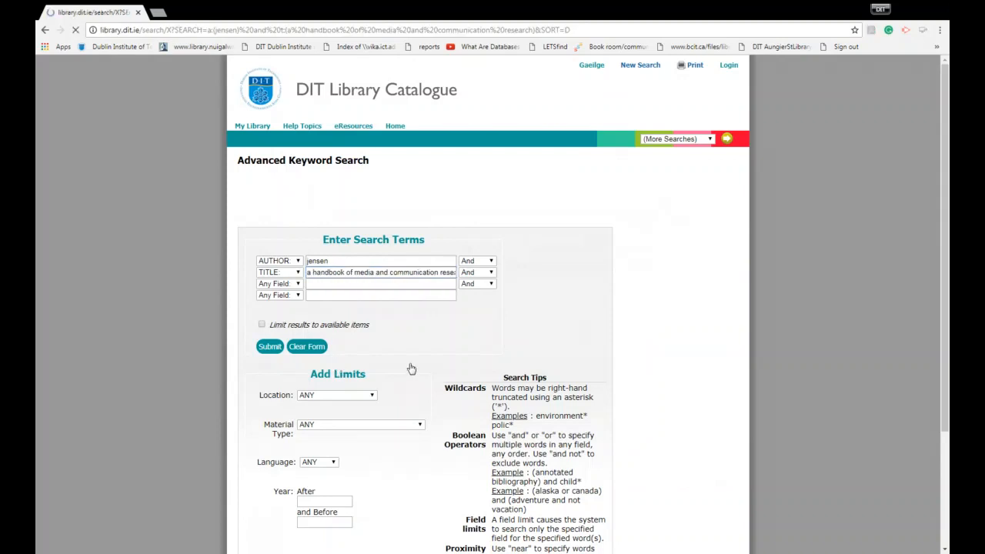
Step: Select the 2012 2nd edition (Routledge) of the Jensen handbook to see its call numbers and status
click(270, 346)
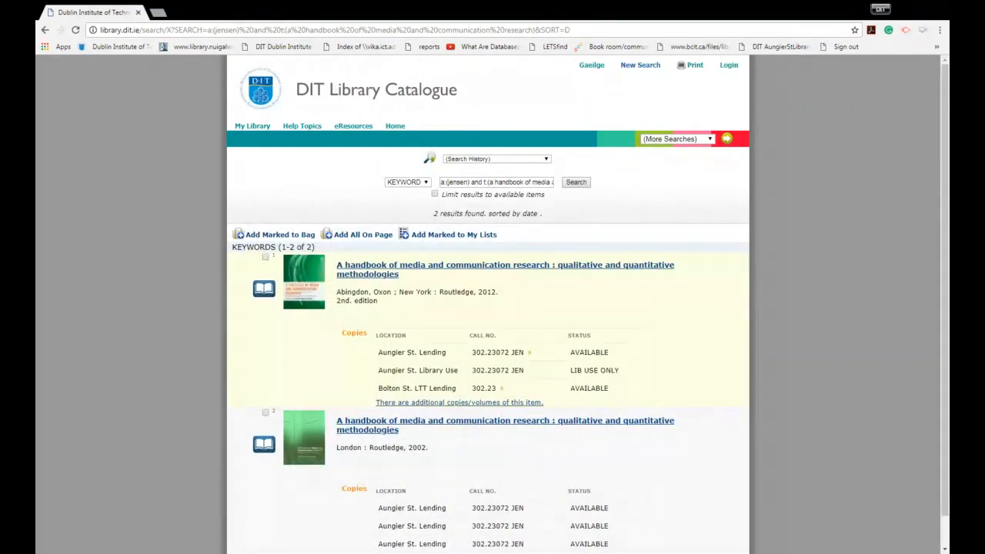
click(505, 269)
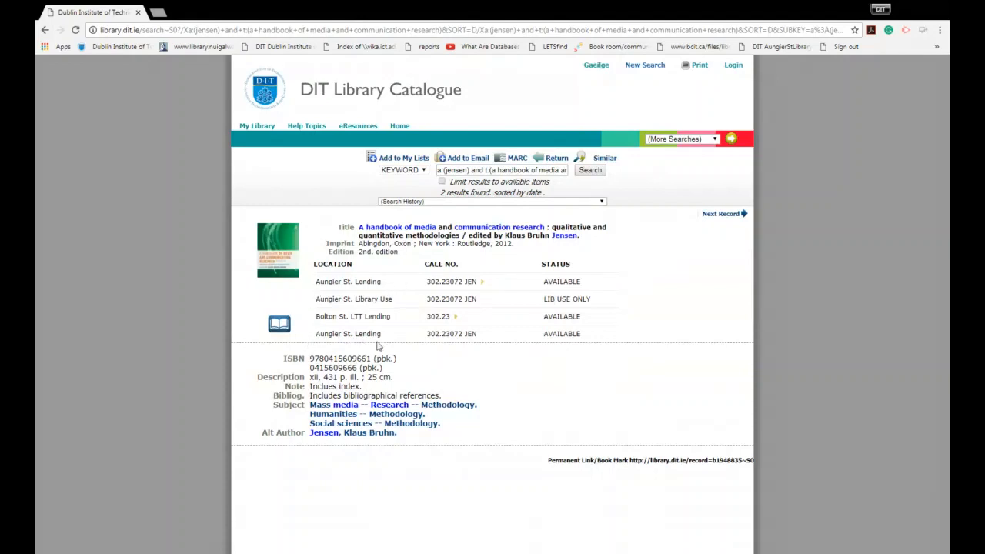
mouse_move(397, 345)
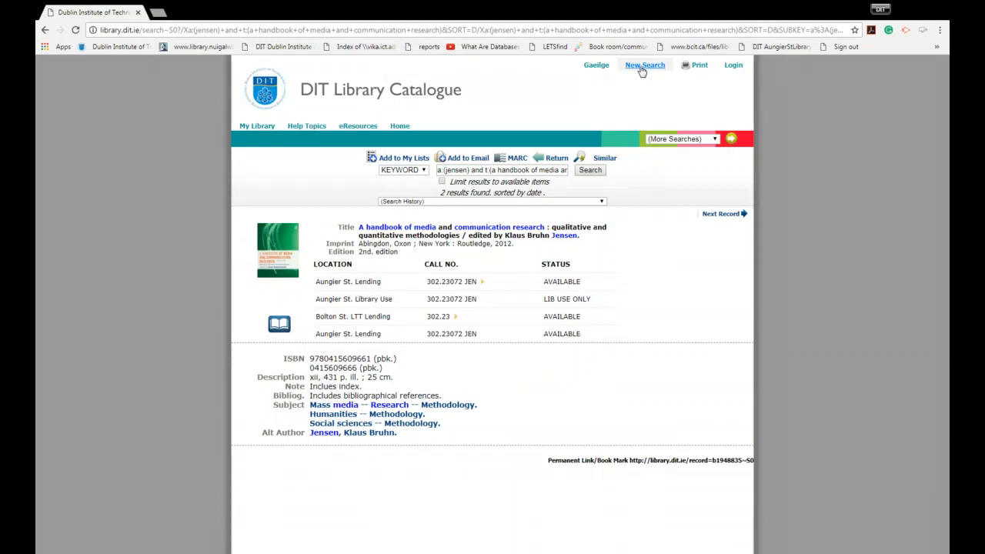
Step: Submit a fresh advanced search for author 'scannell' and title 'history, media and communication', getting no entries
click(645, 65)
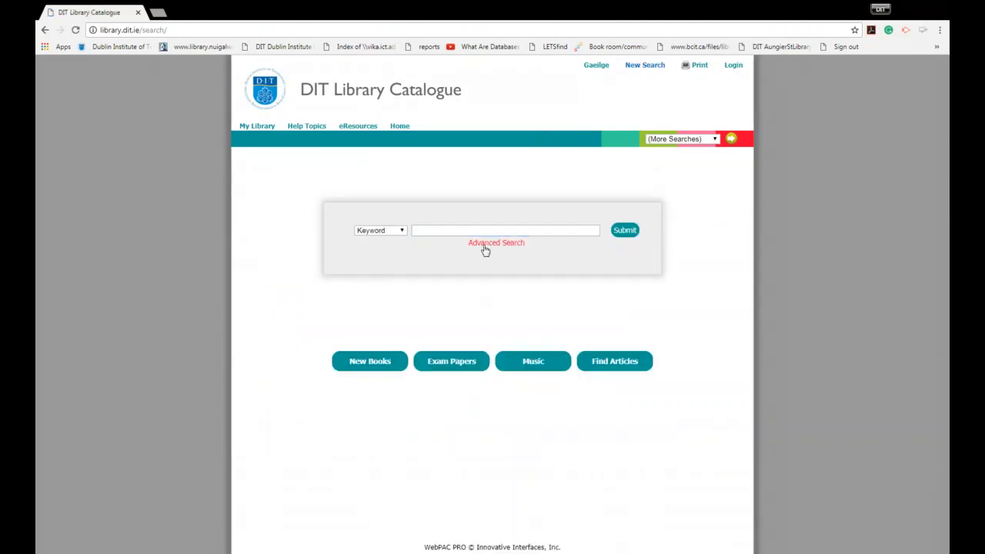
click(495, 243)
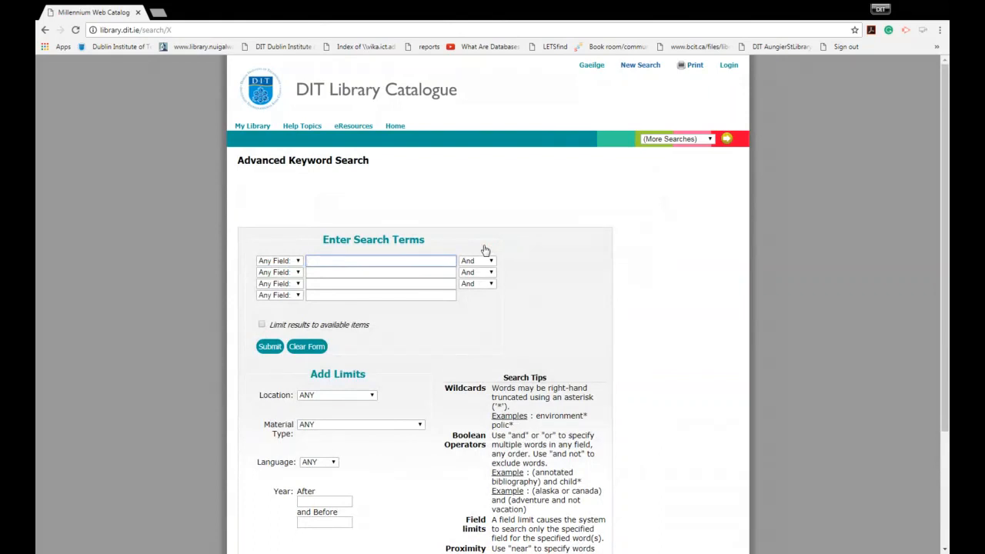
click(280, 260)
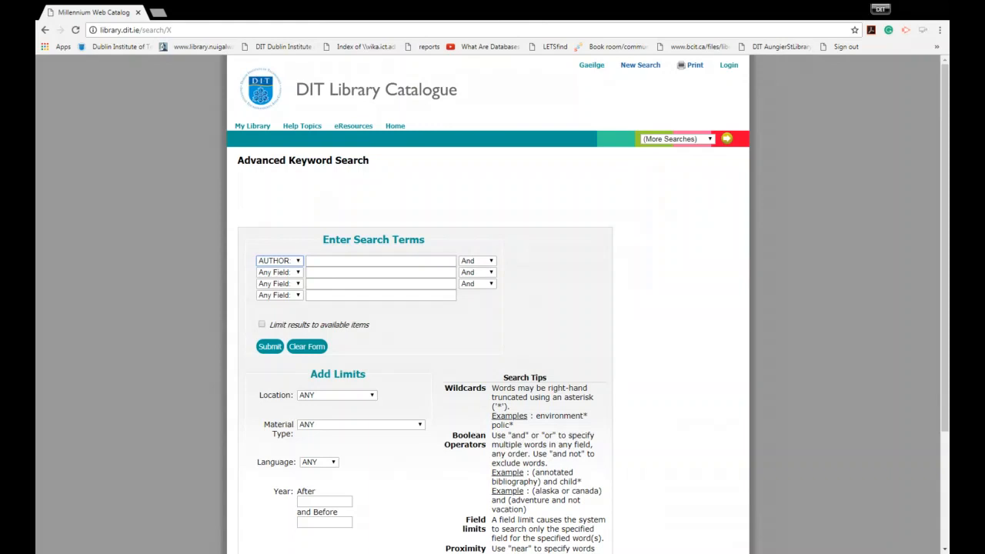
text(scannell)
click(380, 272)
text(history, media and communication)
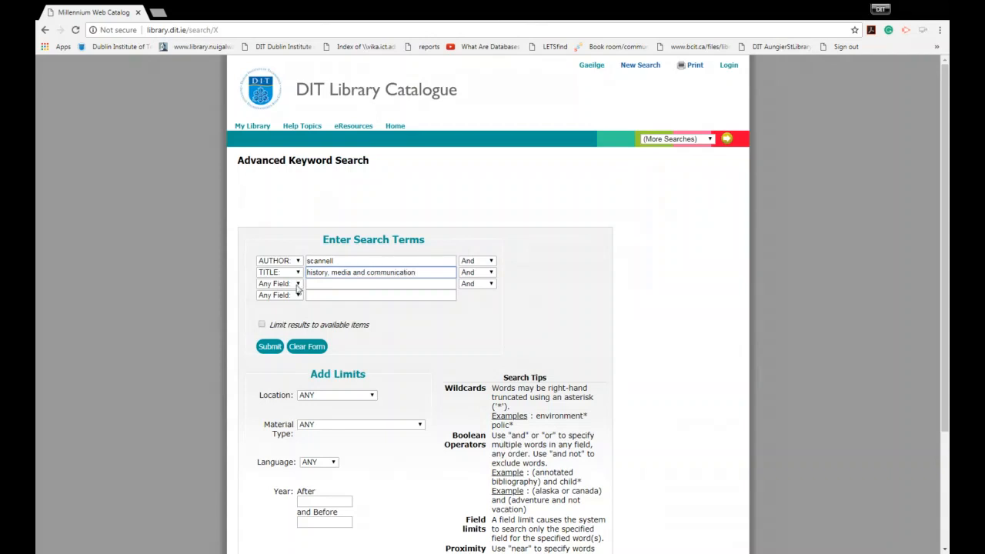
click(269, 346)
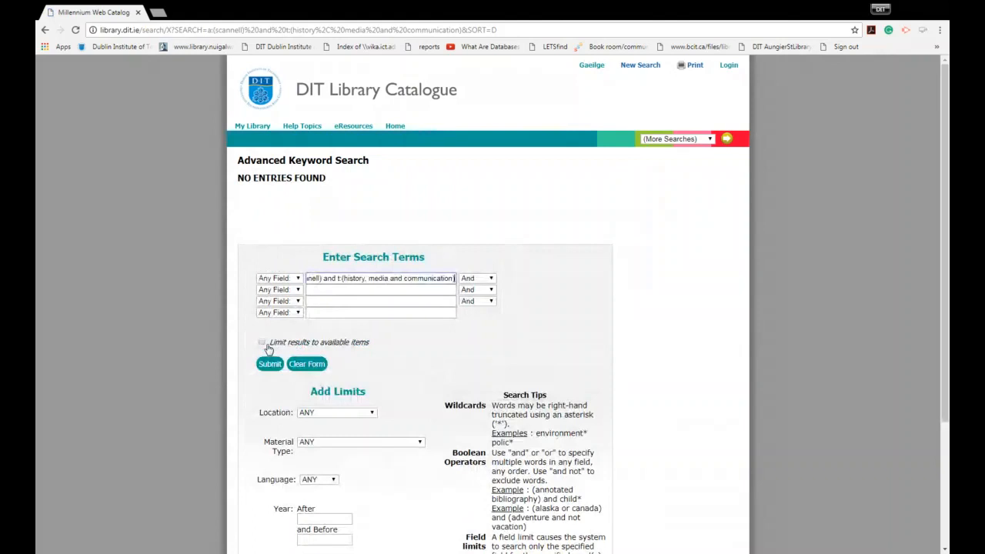